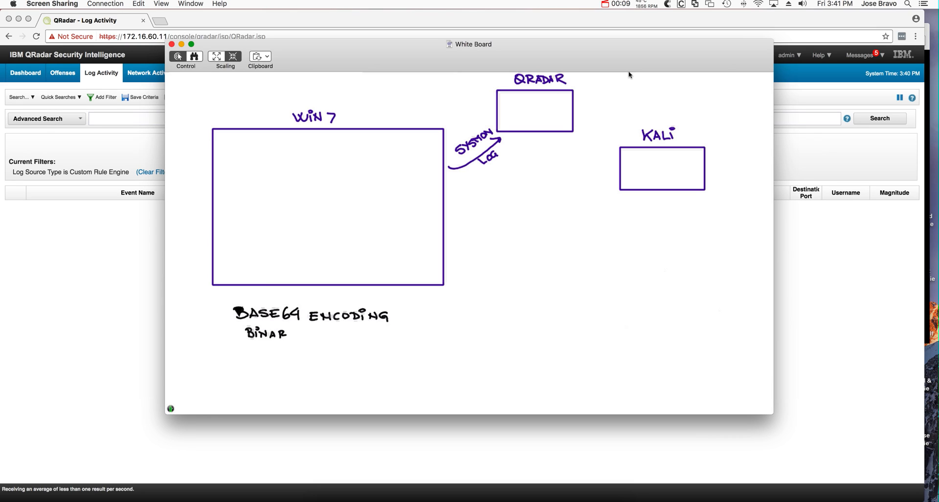
# Handwrite 'BINARY ⇒ ASCII' with an arrow under the BASE64 ENCODING heading
pyautogui.write('Y')
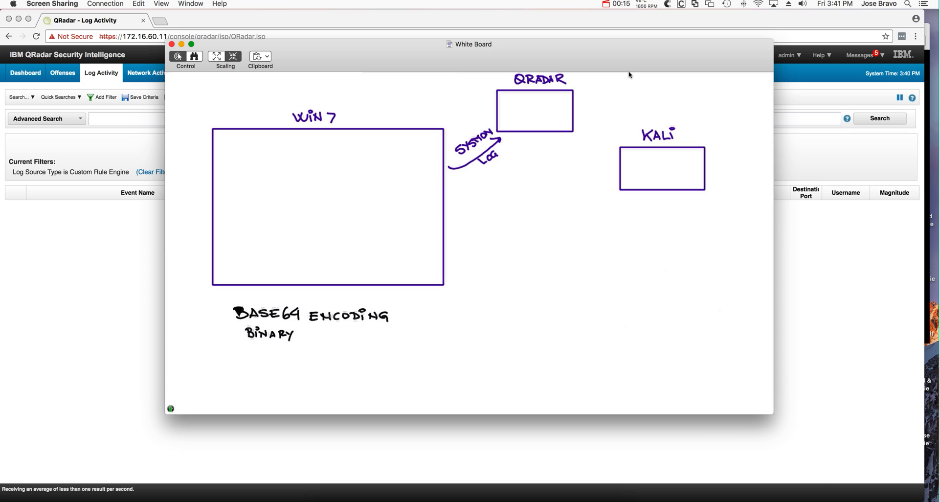
pyautogui.moveTo(302, 333); pyautogui.dragTo(335, 332)
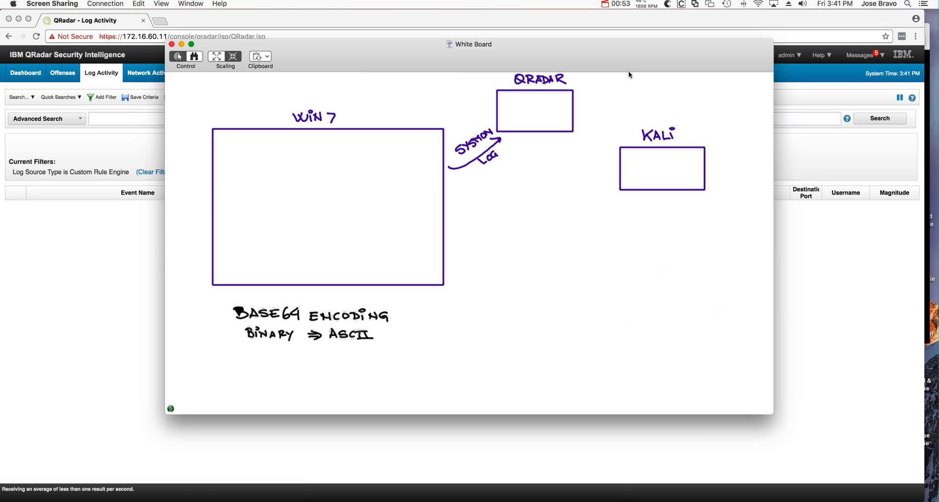
# Handwrite 'PAYLOAD' and 'POWERSHELL' on new lines below 'BINARY ⇒ ASCII'
pyautogui.write('PAYLU')
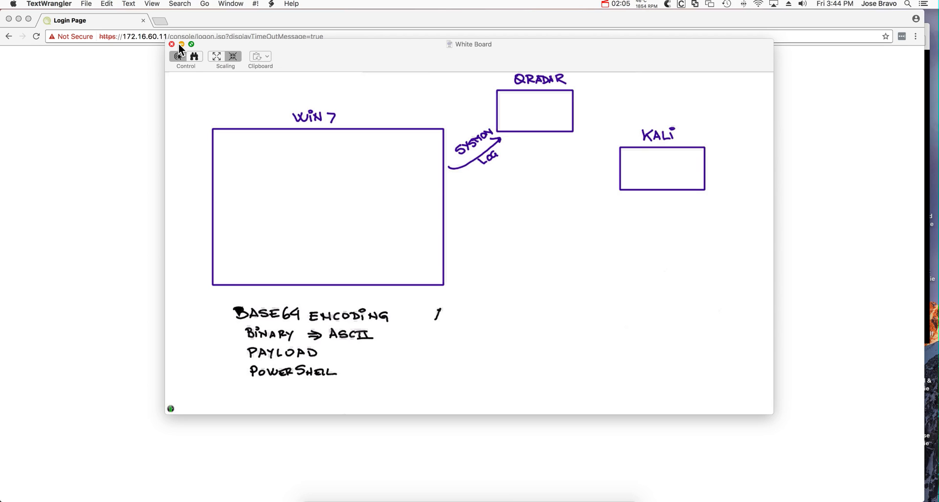
# Write 'AQL' to the right of the BASE64 ENCODING heading on the whiteboard
pyautogui.write('AQL T')
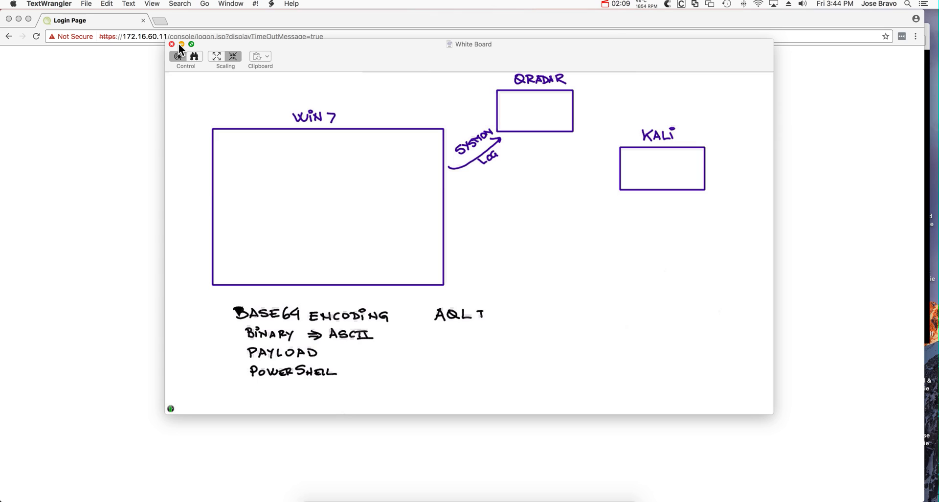
pyautogui.write('FUNC?')
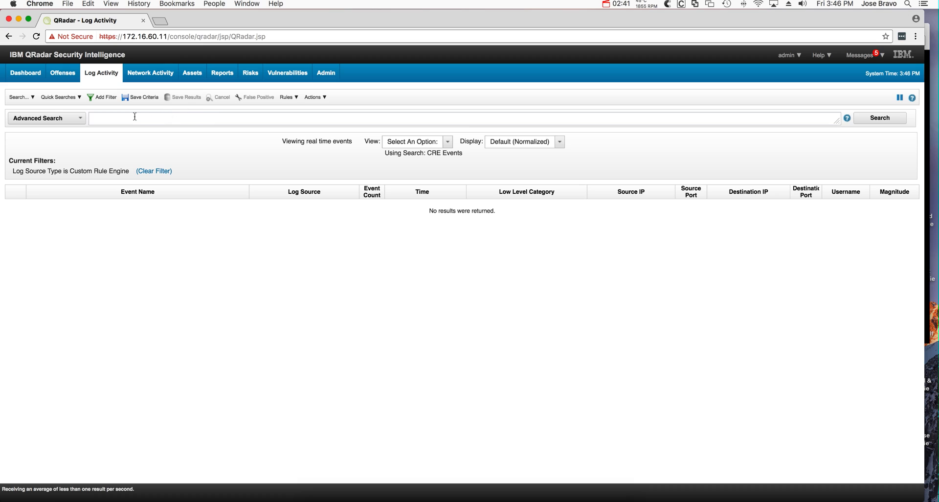
pyautogui.moveTo(94, 92)
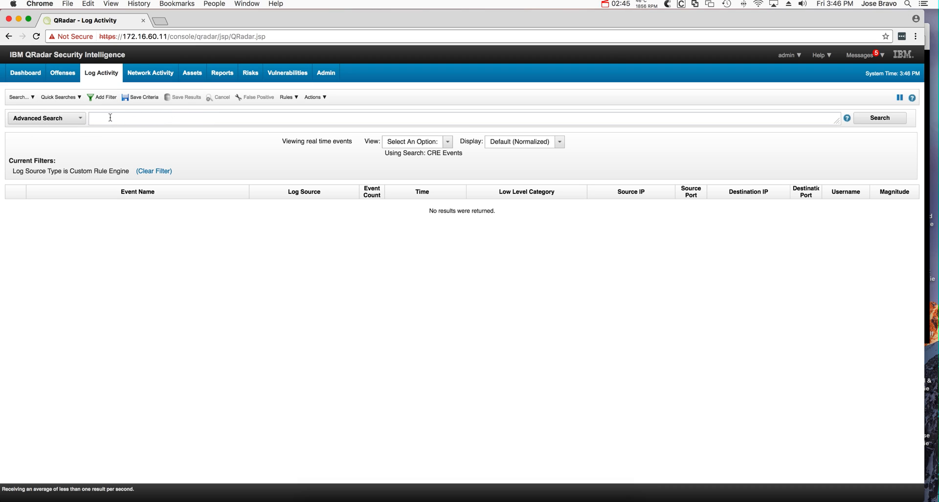
# Enter the AQL query SELECT DECODERS::BASE64DECODE('') from events LIMIT in Advanced Search
pyautogui.write('sel')
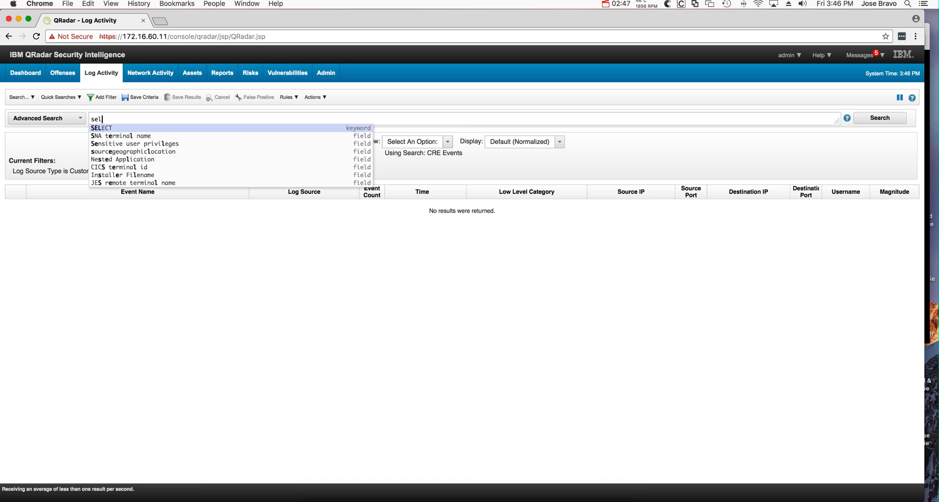
pyautogui.click(101, 128)
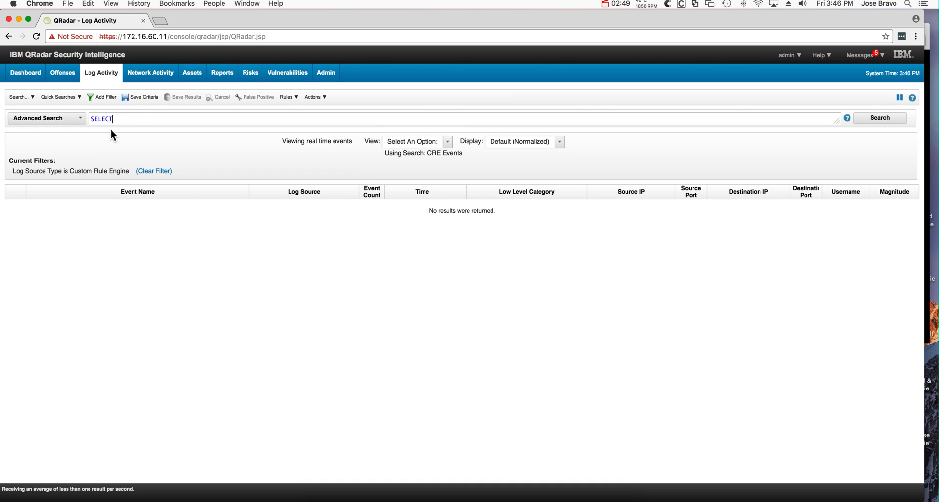
pyautogui.moveTo(139, 118)
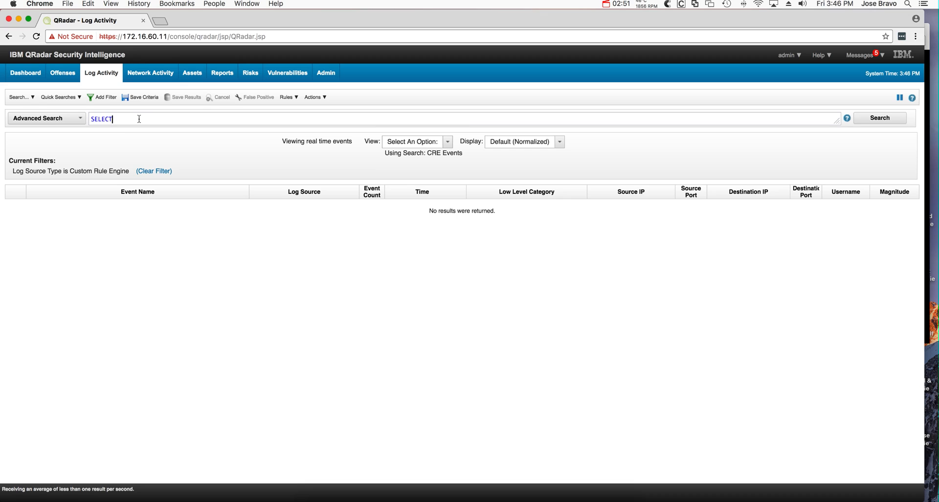
pyautogui.write('base')
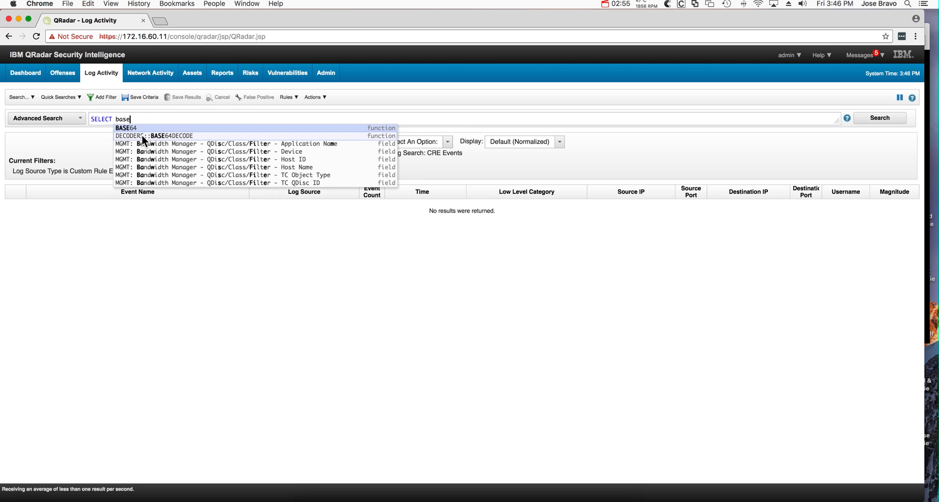
pyautogui.click(171, 136)
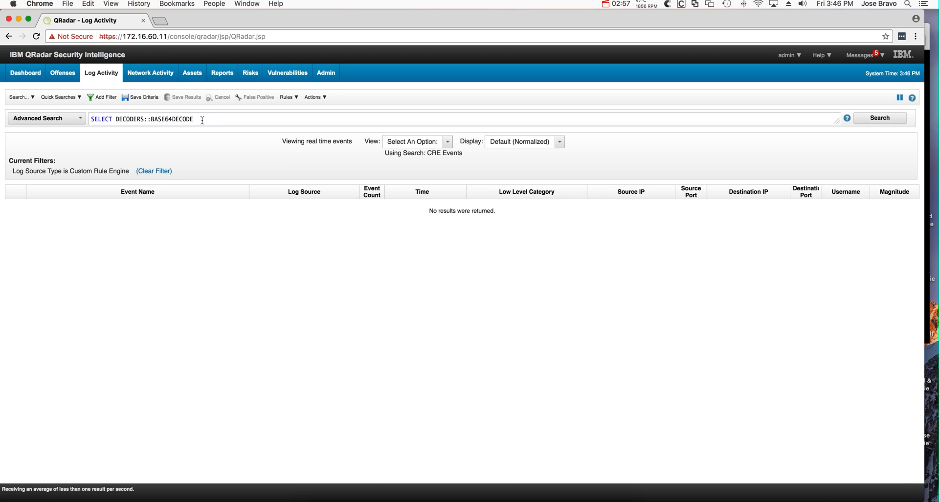
pyautogui.write('(')
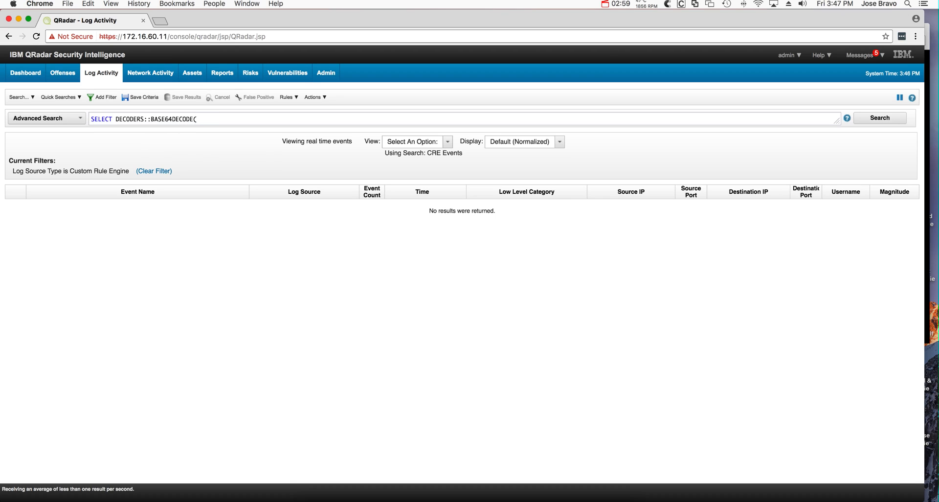
pyautogui.write("'")
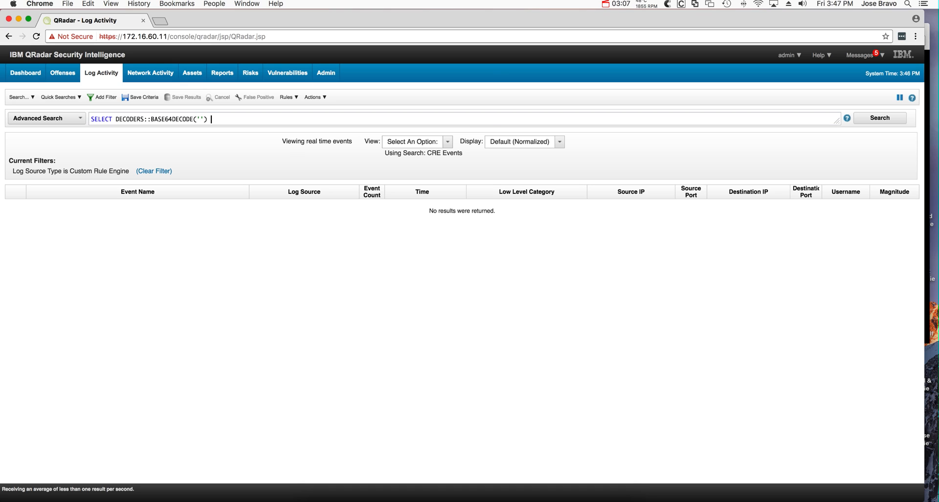
pyautogui.write('from')
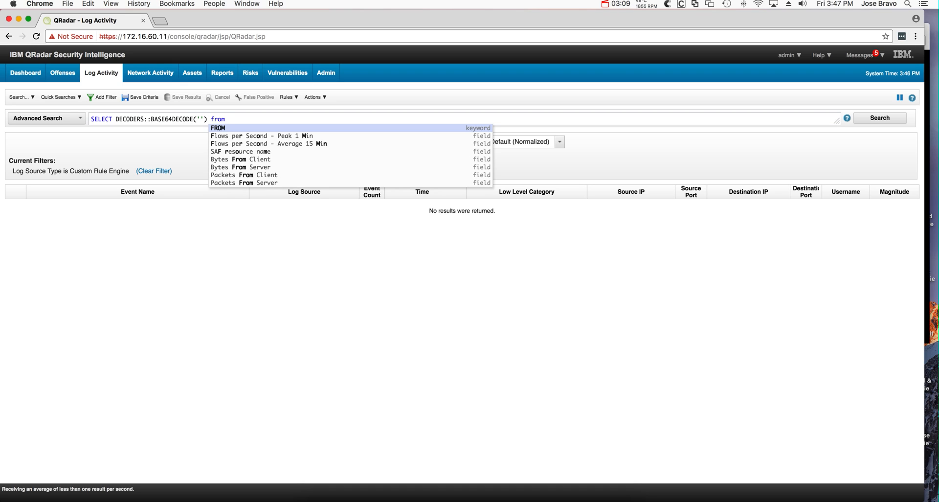
pyautogui.write('events l')
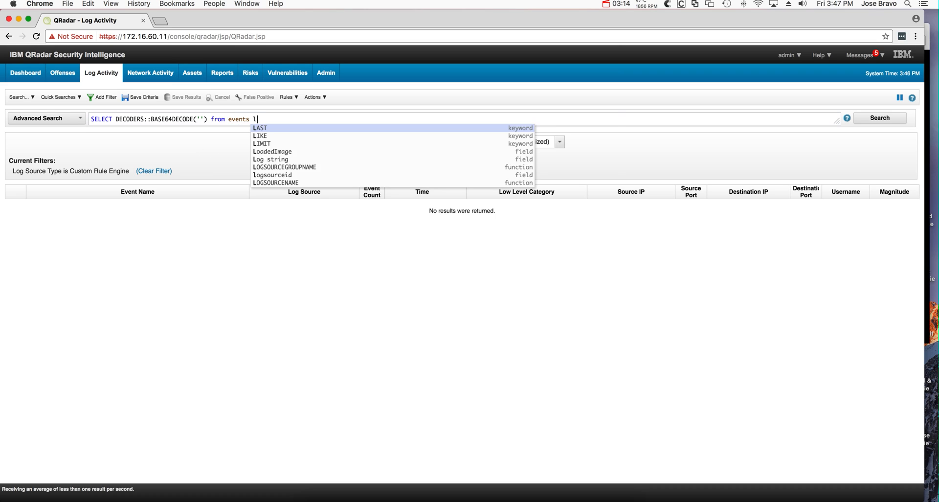
pyautogui.write('imi')
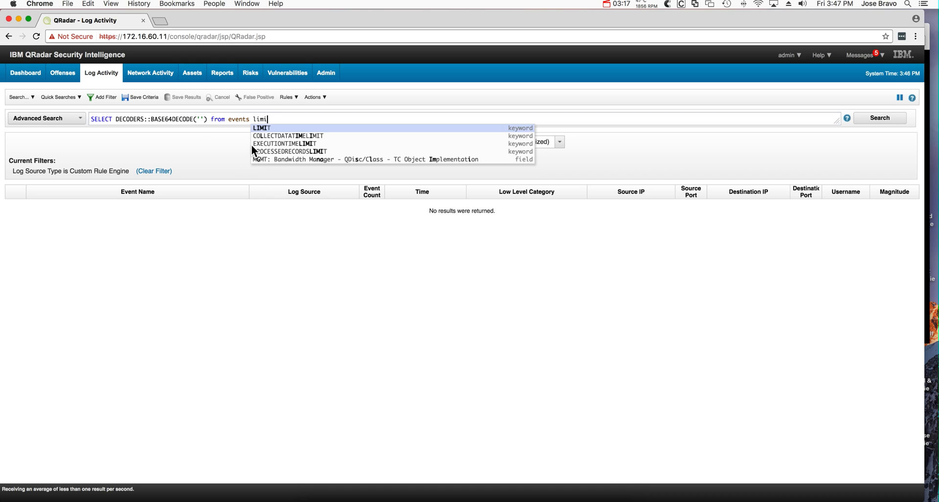
pyautogui.click(261, 127)
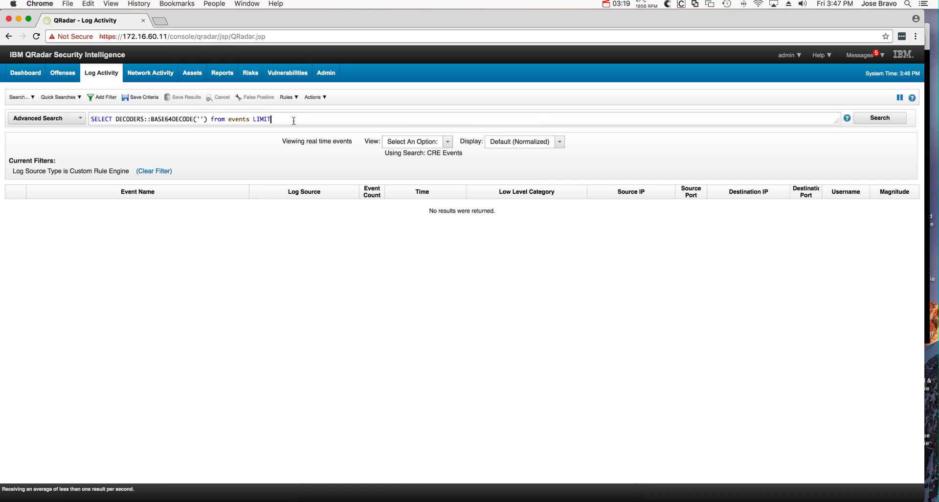
# Paste the Base64-encoded PowerShell payload between the DECODERS::BASE64DECODE quotes
pyautogui.write('1')
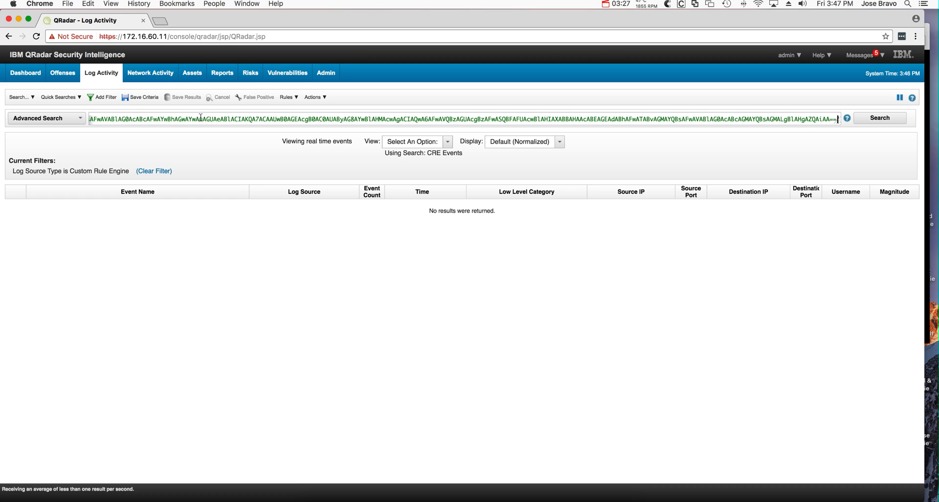
pyautogui.moveTo(269, 119)
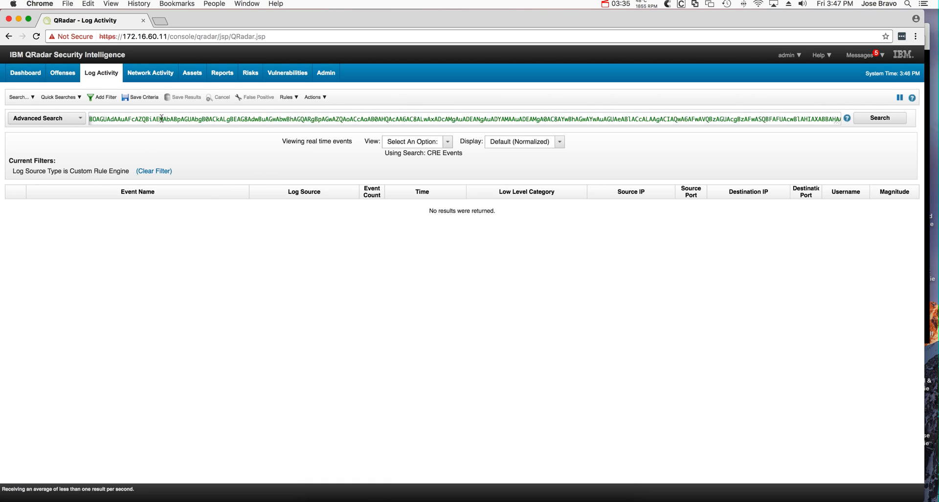
pyautogui.write("DECODERS::BASE64DECODE('KABOAGUAdwAtAE8AYgBqAGUAYwB0ACAAUwB5AHMAdABlAG0ALgBO")
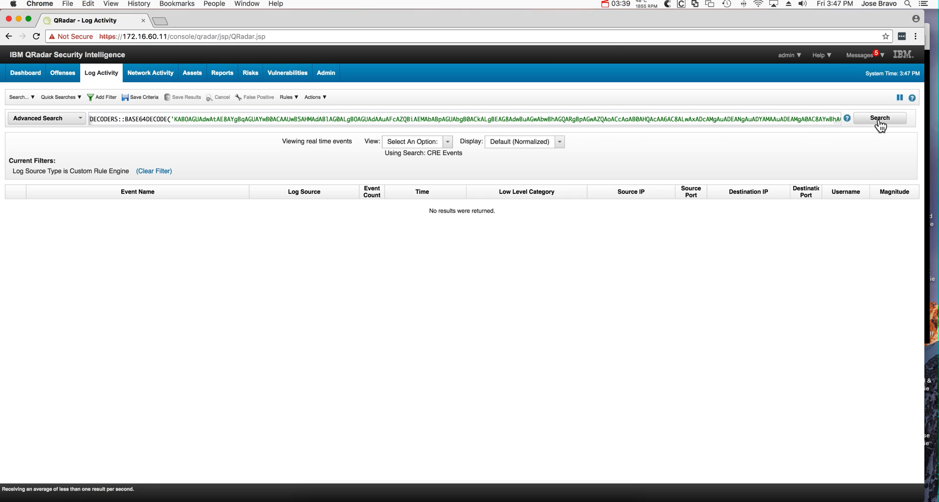
# Run the decode query, revealing a PowerShell command fetching calc.exe from 172.16.60.124
pyautogui.click(879, 117)
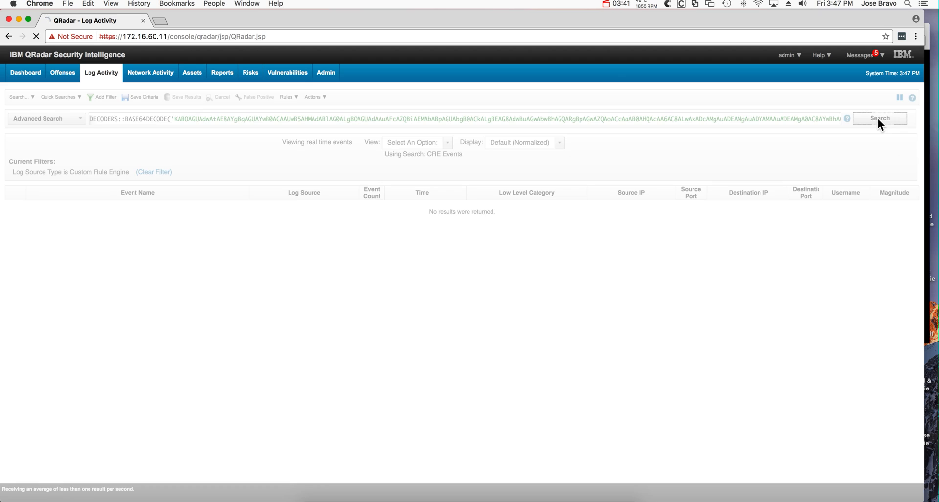
pyautogui.click(879, 117)
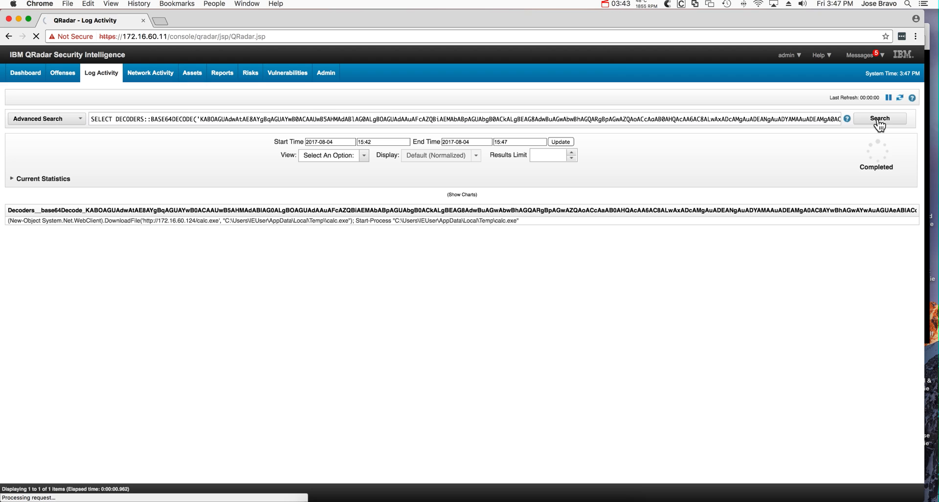
pyautogui.click(879, 118)
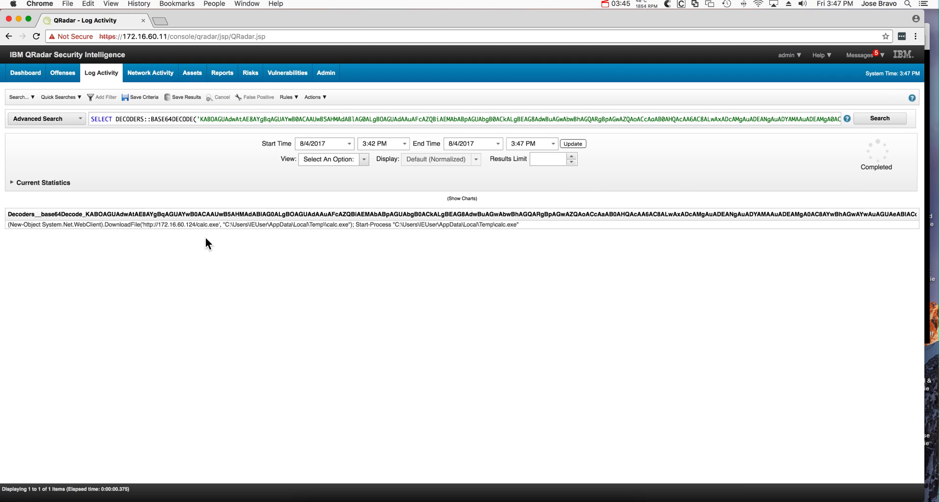
pyautogui.moveTo(120, 228)
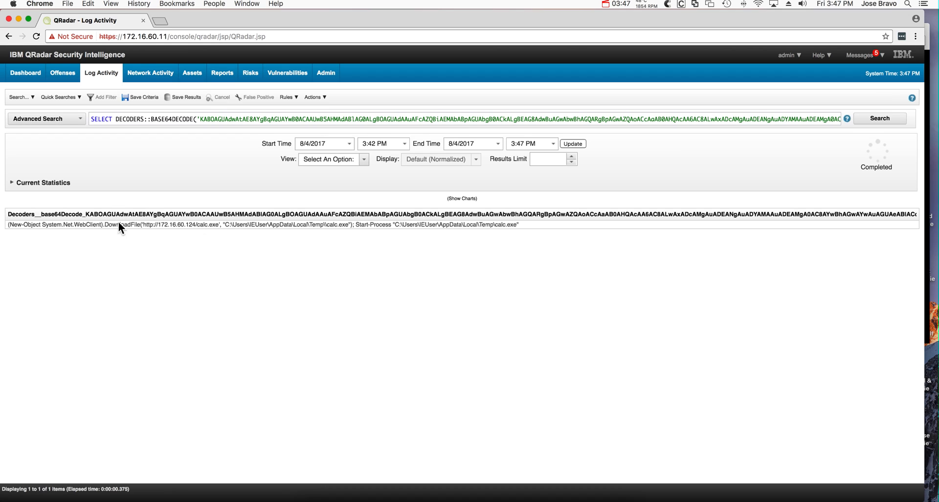
pyautogui.moveTo(222, 232)
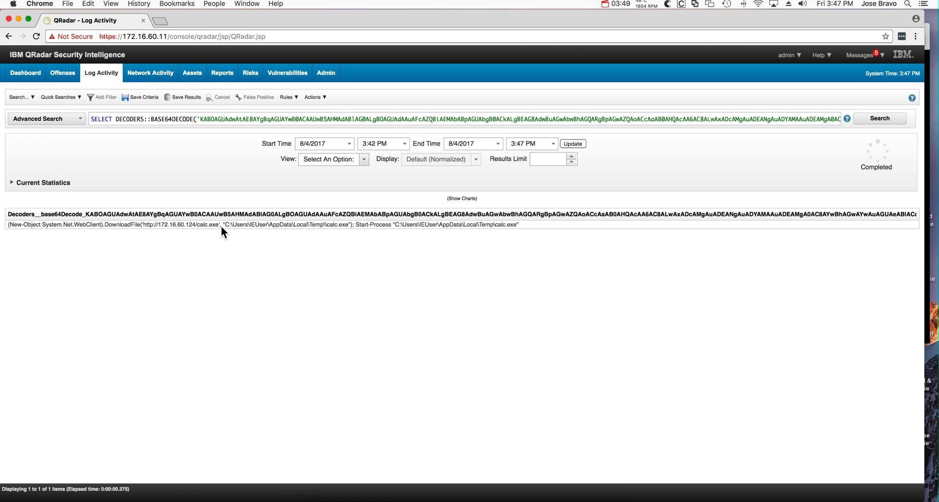
pyautogui.moveTo(382, 234)
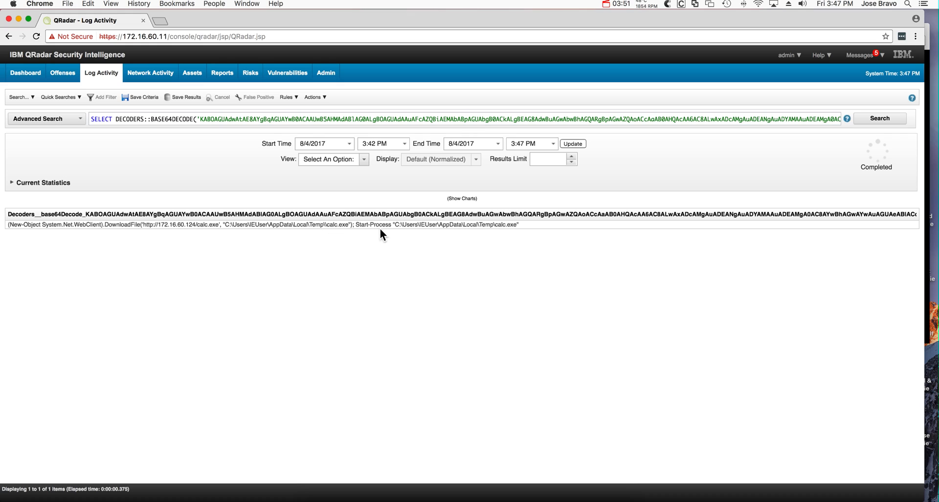
pyautogui.moveTo(496, 224)
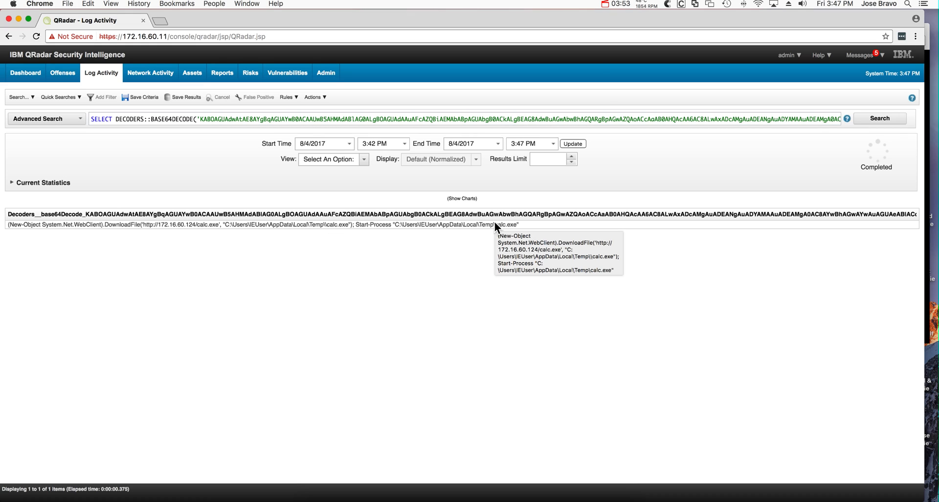
pyautogui.moveTo(378, 250)
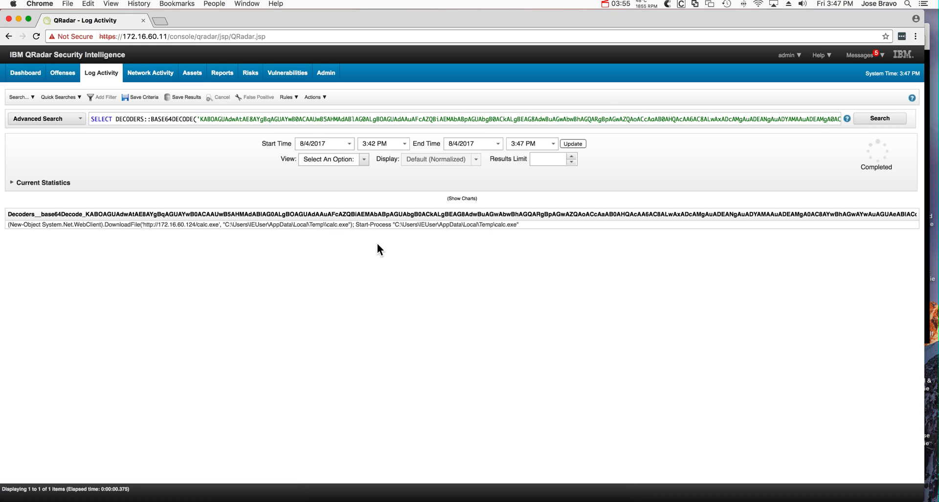
pyautogui.moveTo(88, 226)
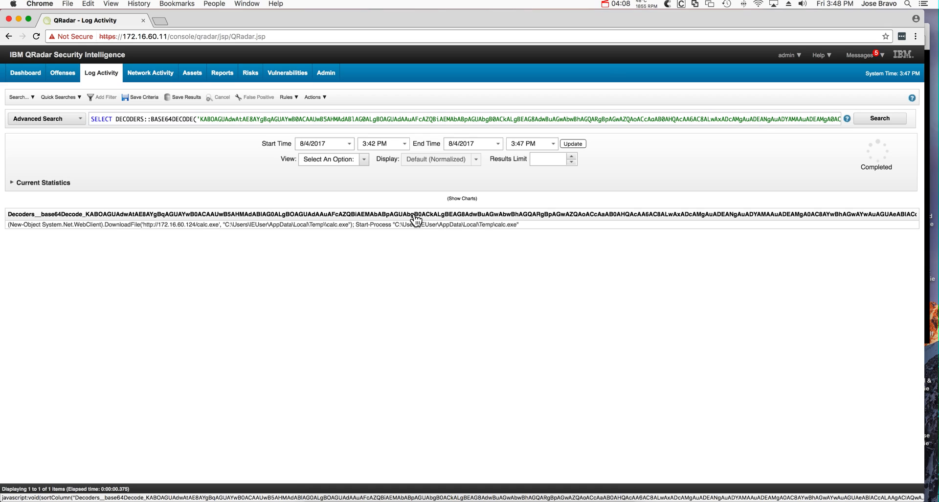
# Confirm All Offenses shows no results, then return to Log Activity
pyautogui.click(62, 72)
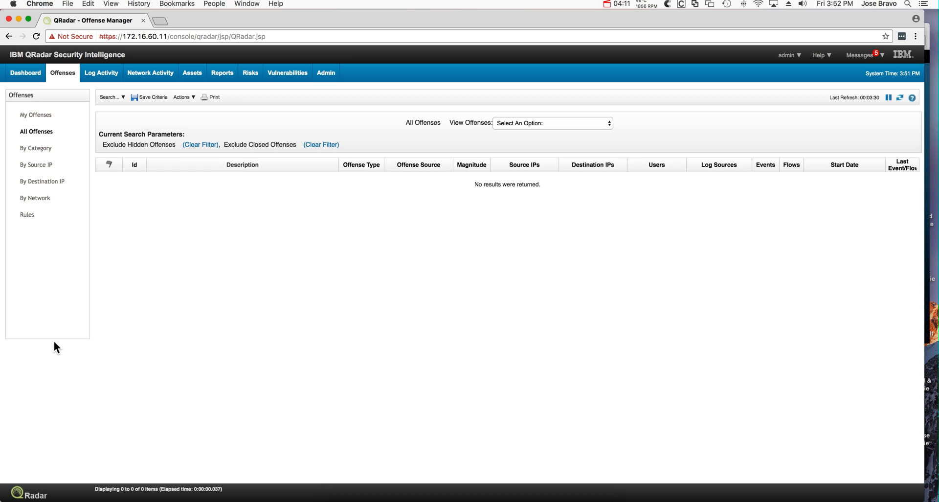
pyautogui.moveTo(126, 188)
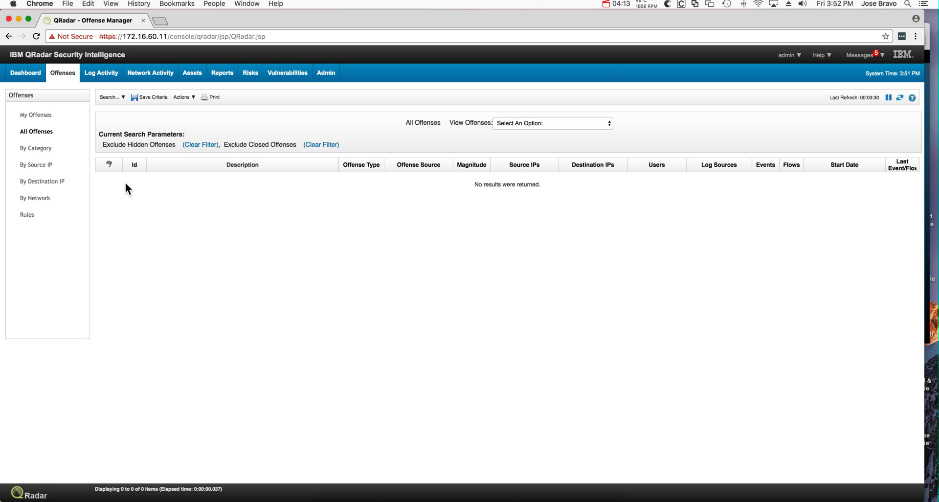
pyautogui.moveTo(101, 73)
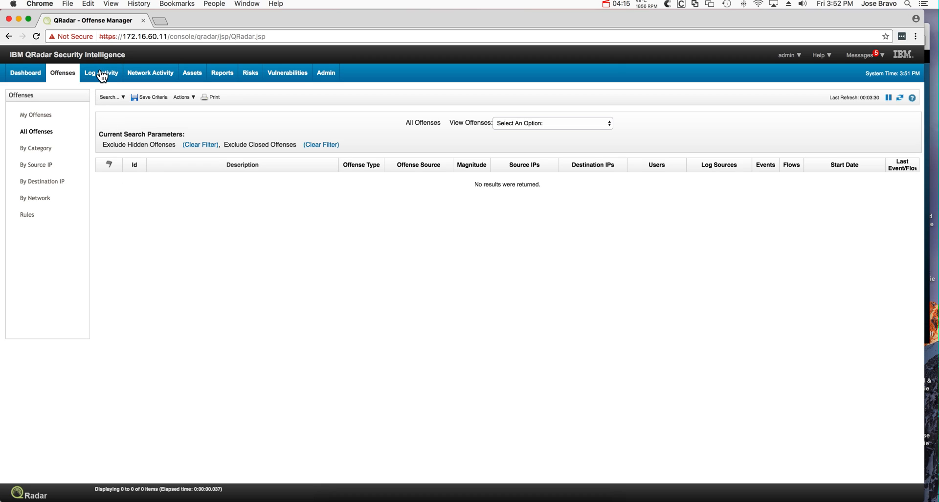
pyautogui.click(101, 72)
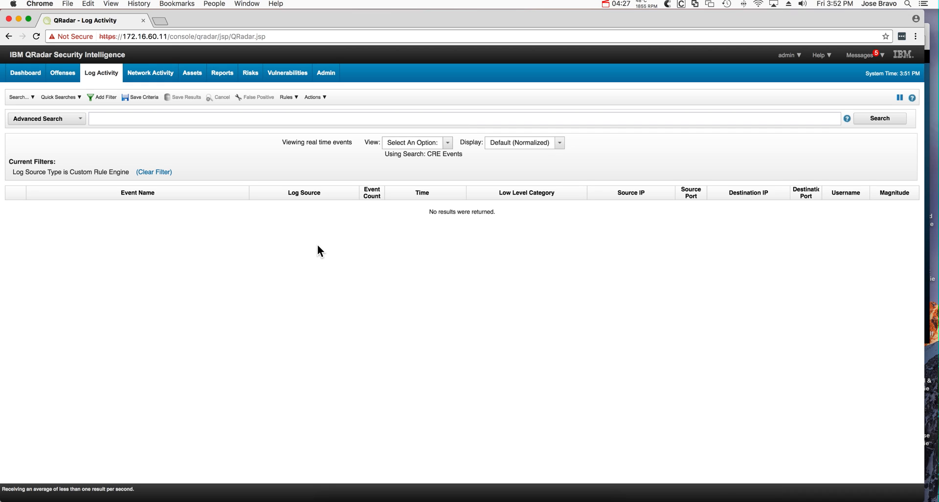
pyautogui.moveTo(347, 157)
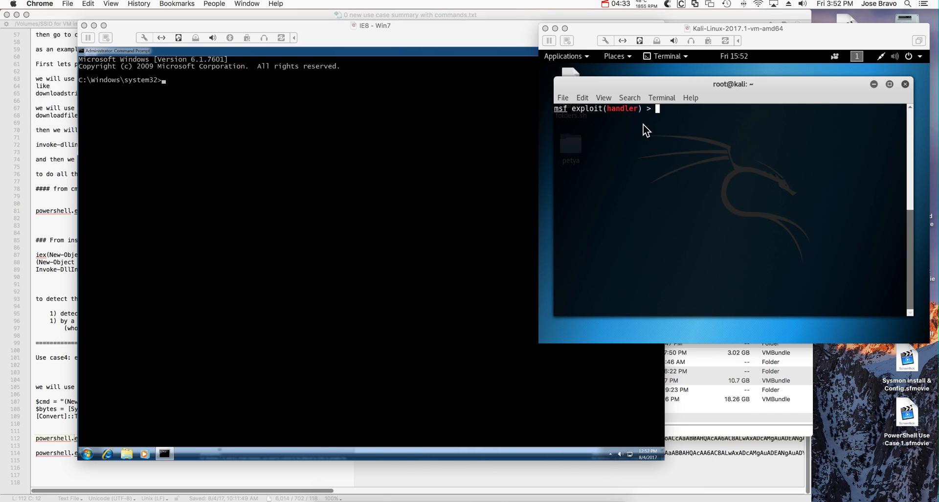
# Run 'exploit' at the Kali msf exploit(handler) prompt to start listening
pyautogui.write('exp')
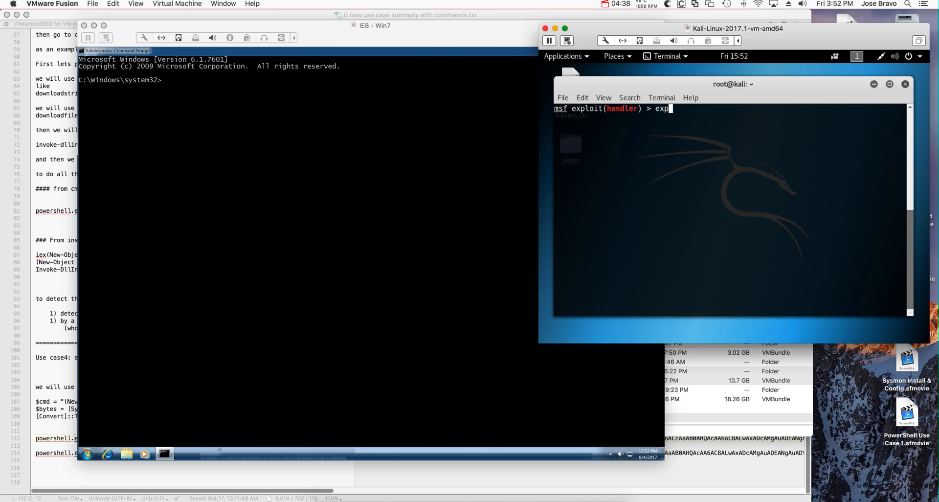
pyautogui.write('loit')
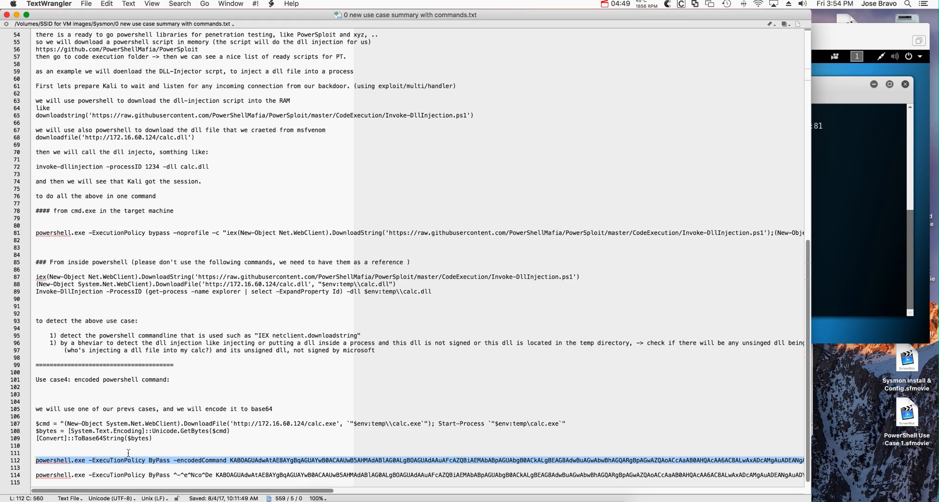
pyautogui.moveTo(101, 461)
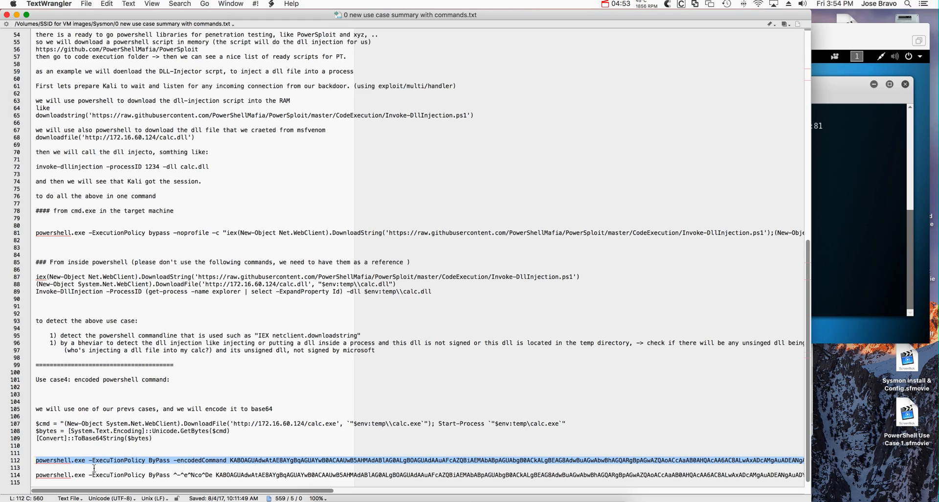
pyautogui.moveTo(184, 461)
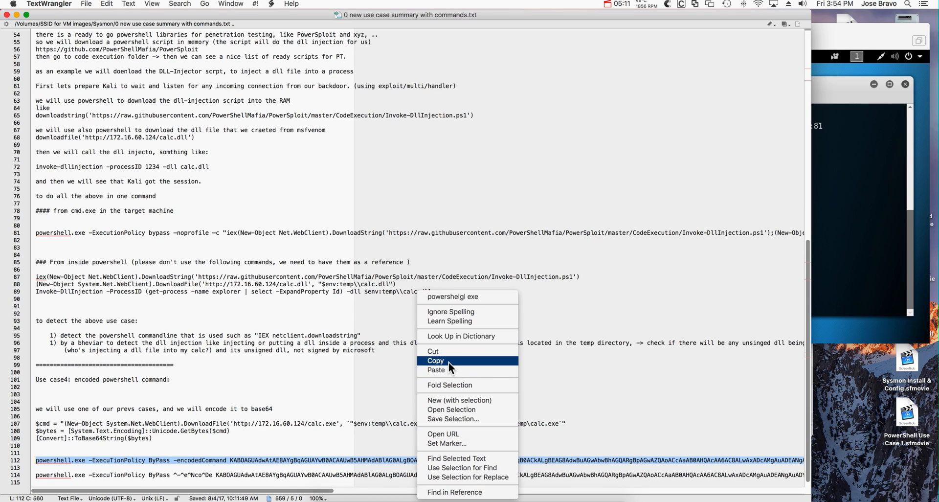
# Copy the 'powershell.exe -ExecutionPolicy ByPass -encodedCommand' line from the notes
pyautogui.click(435, 360)
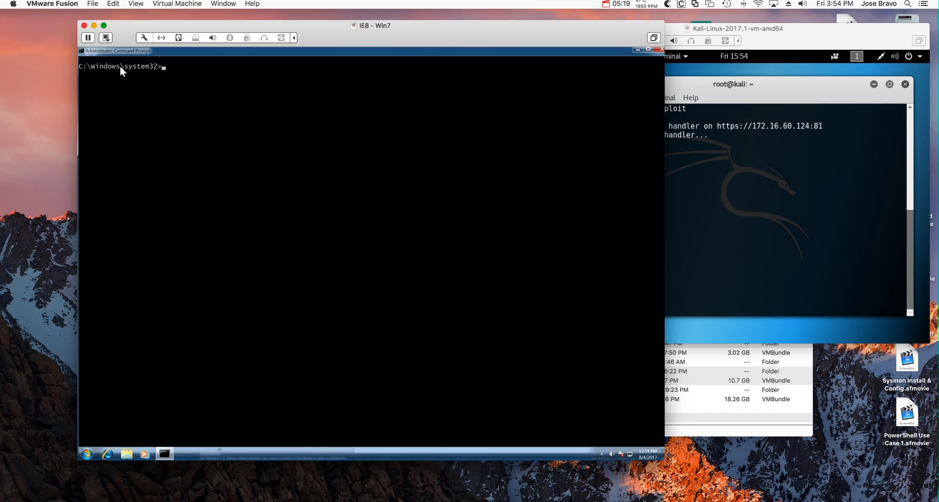
# Paste and run the encoded command in the Win7 console, then close Finder
pyautogui.rightClick(114, 50)
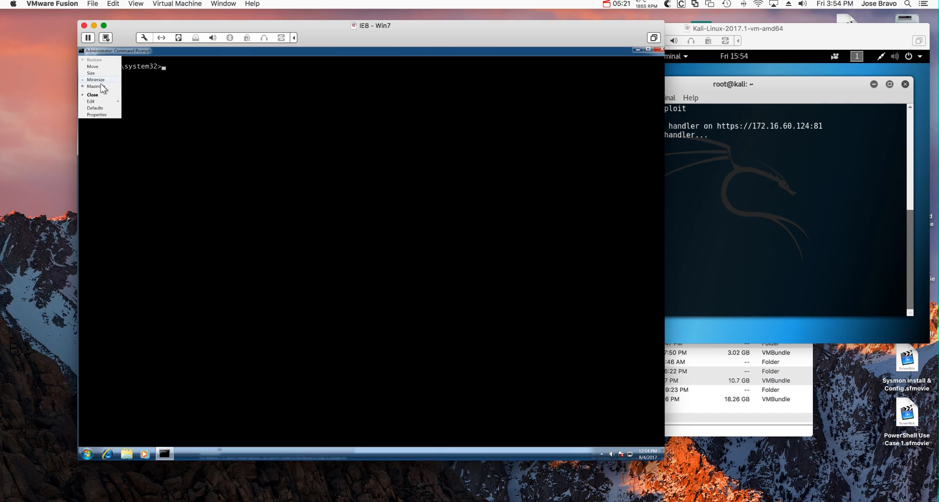
pyautogui.click(90, 101)
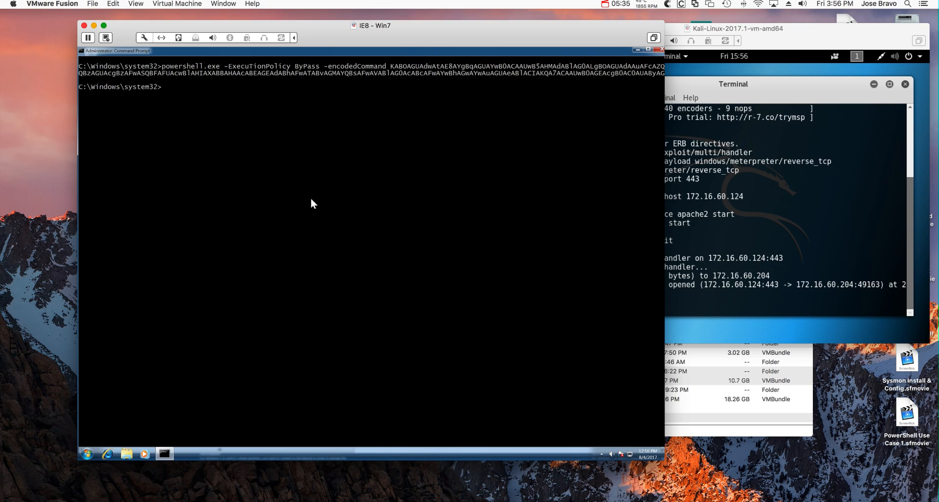
pyautogui.moveTo(668, 281)
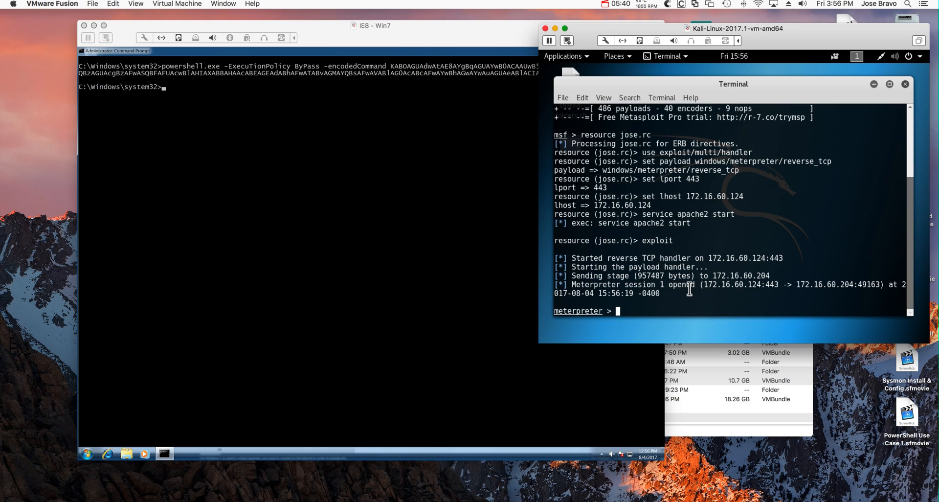
pyautogui.moveTo(554, 37)
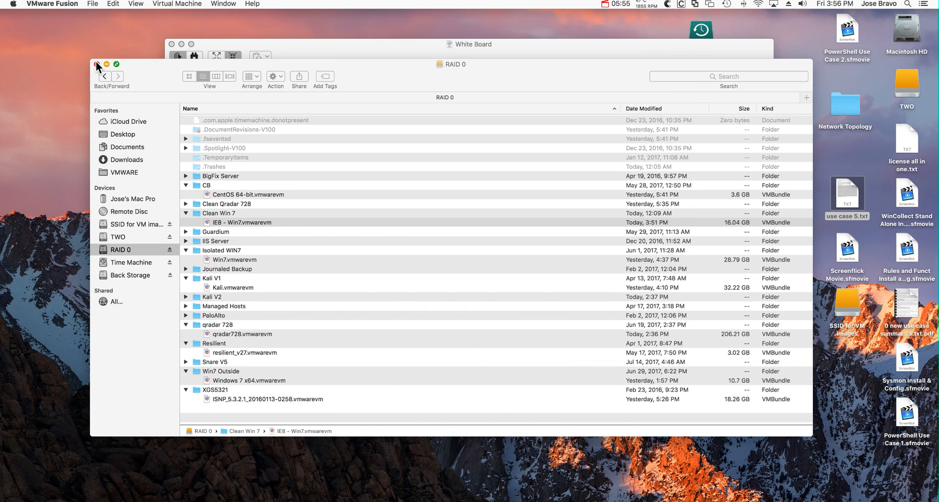
pyautogui.click(97, 64)
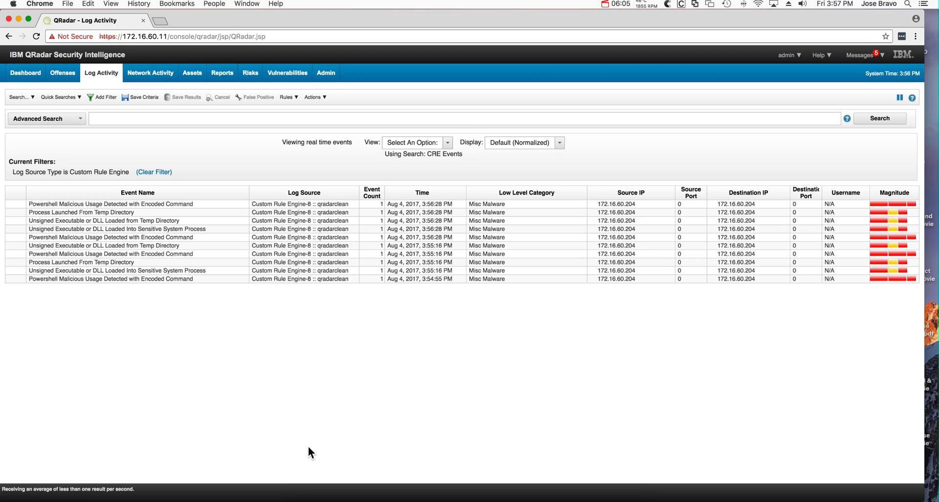
pyautogui.moveTo(88, 248)
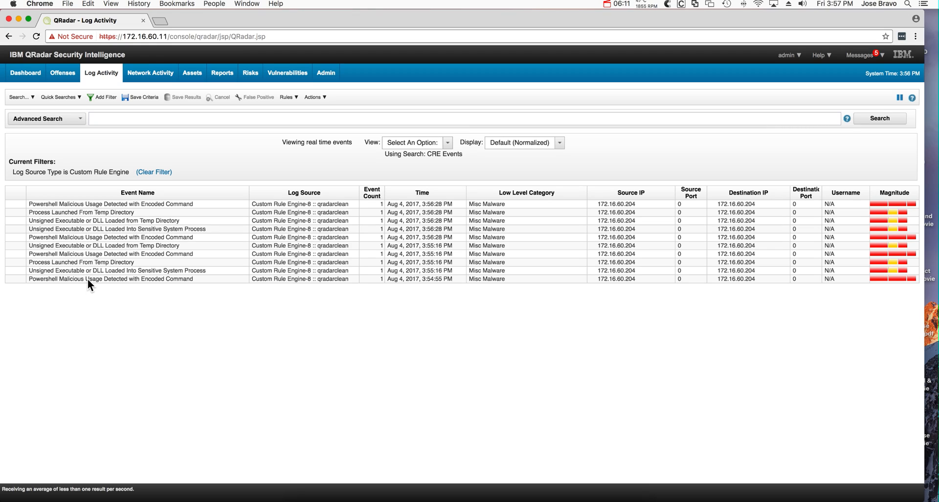
pyautogui.moveTo(101, 284)
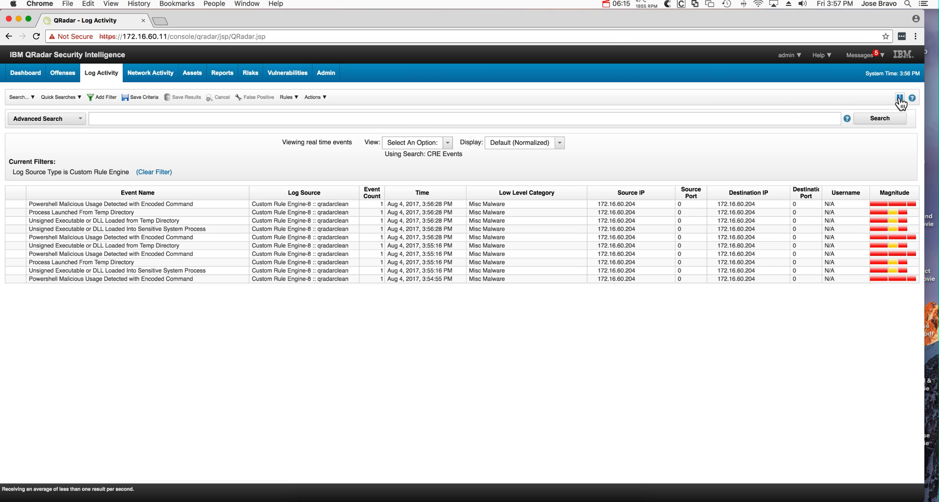
# Pause the real-time Log Activity stream, holding the ten rule-engine events
pyautogui.click(898, 97)
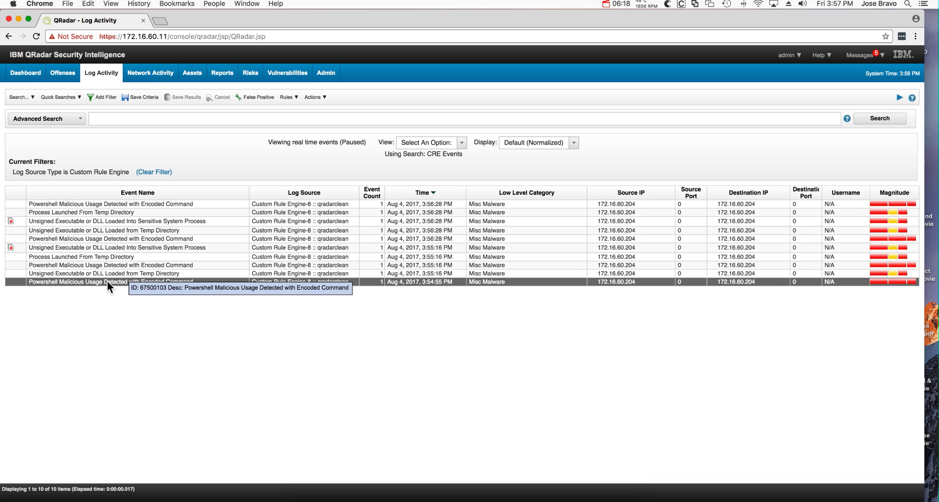
pyautogui.moveTo(103, 288)
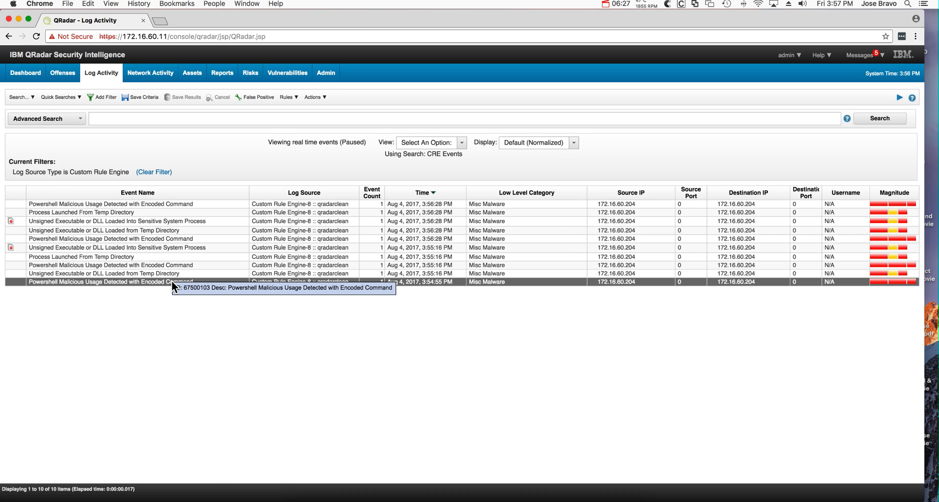
# Open offense 15's contributing rules and select the encoded-command PowerShell rule
pyautogui.click(62, 72)
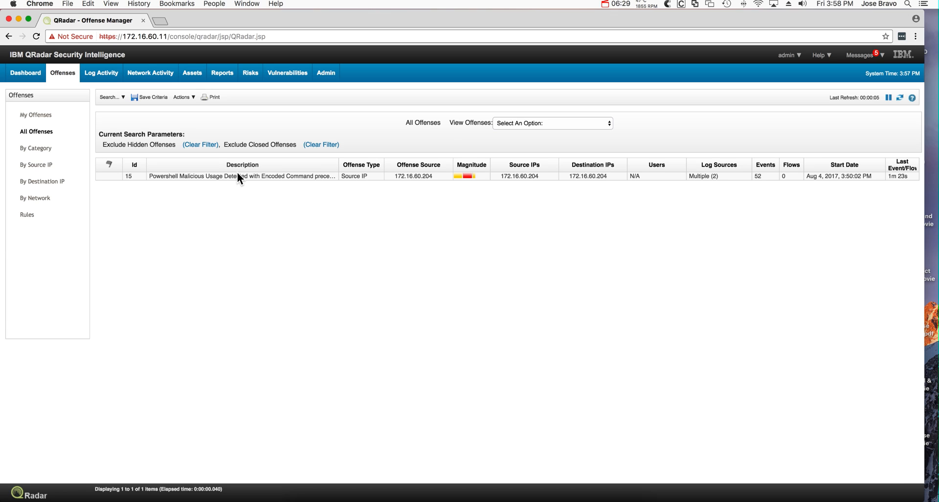
pyautogui.doubleClick(242, 175)
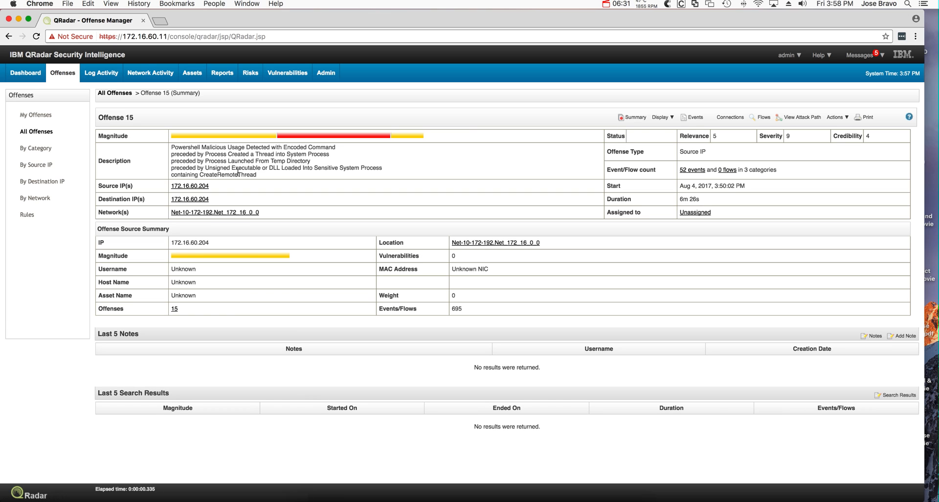
pyautogui.moveTo(252, 156)
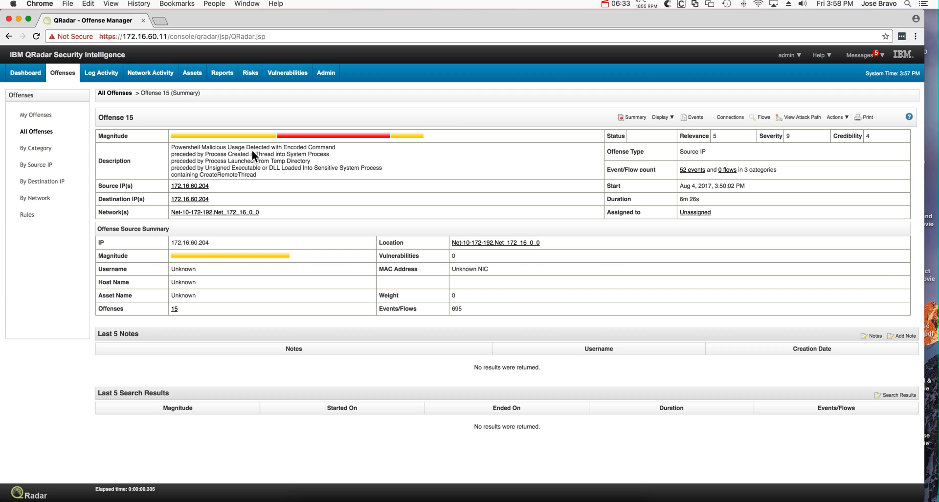
pyautogui.moveTo(269, 171)
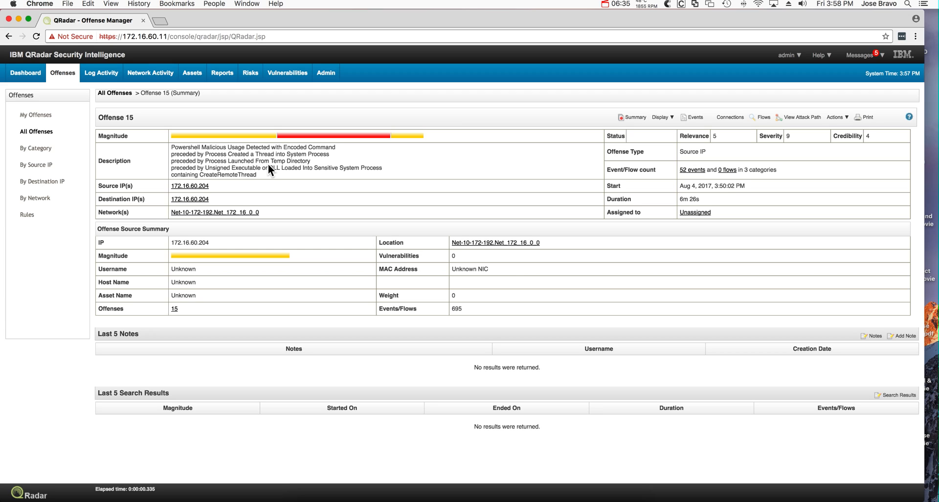
pyautogui.moveTo(275, 168)
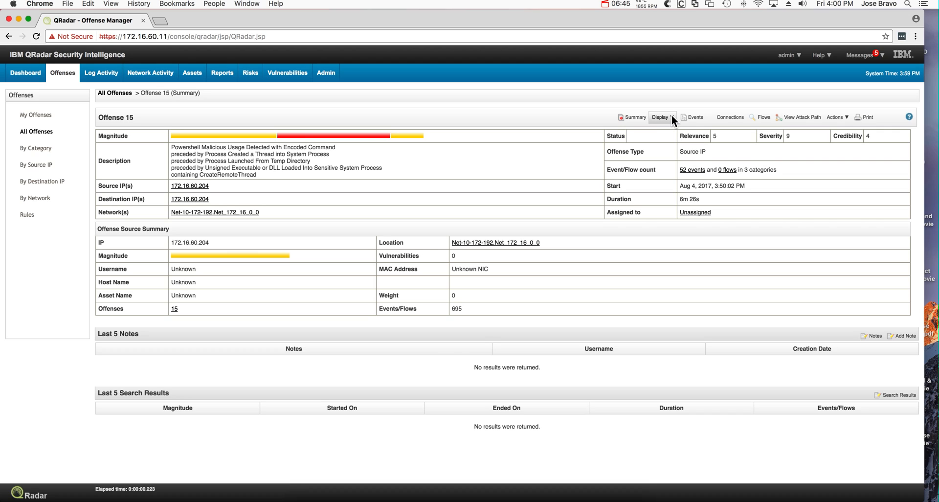
pyautogui.click(660, 117)
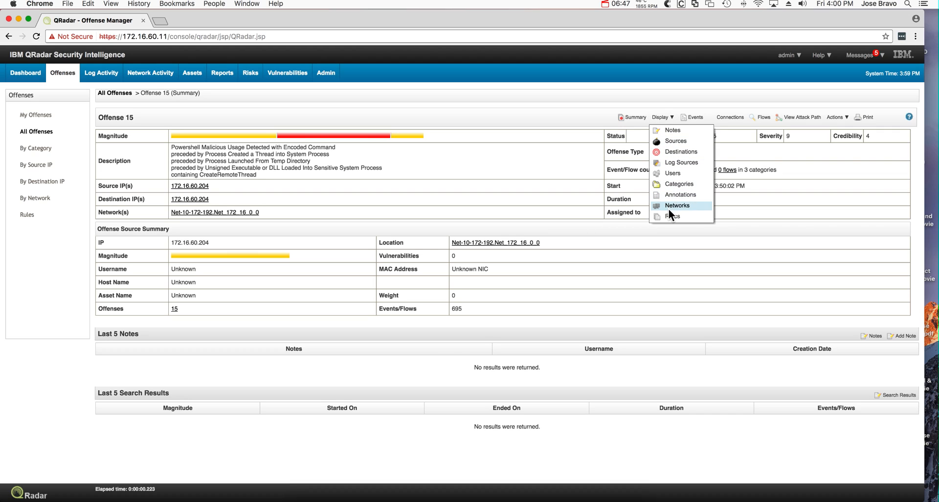
pyautogui.click(671, 216)
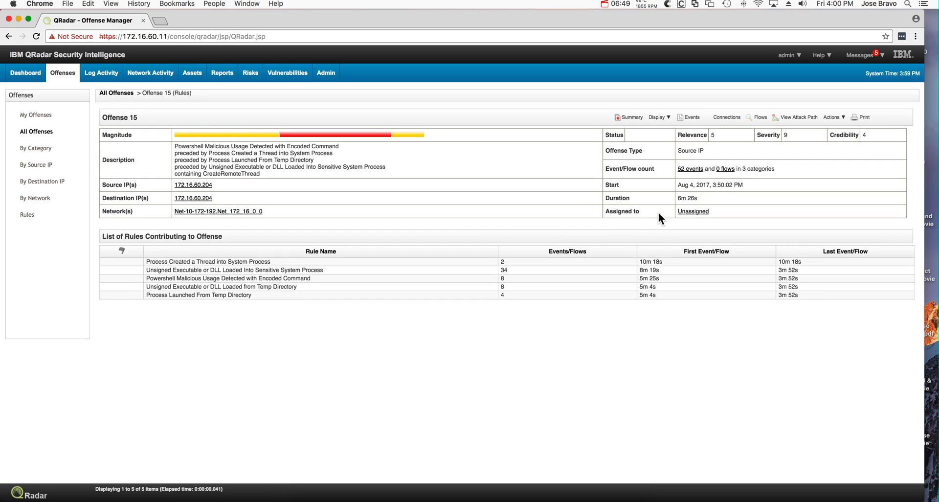
pyautogui.moveTo(264, 264)
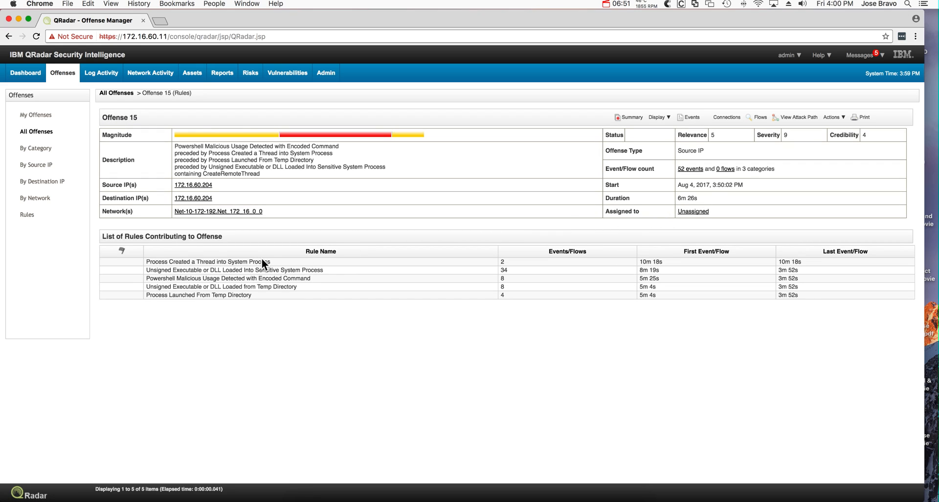
pyautogui.click(227, 278)
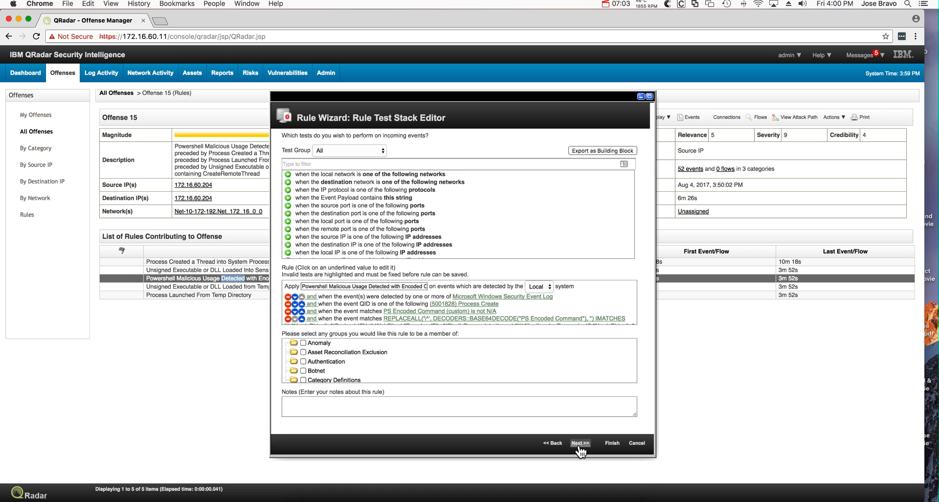
# Advance the Rule Wizard to Rule Summary and highlight DECODERS::BASE64DECODE
pyautogui.click(578, 443)
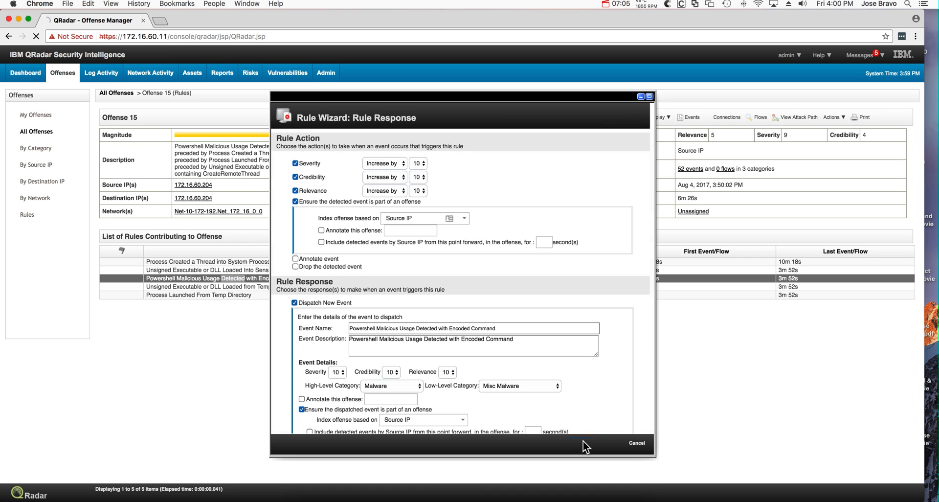
pyautogui.click(581, 443)
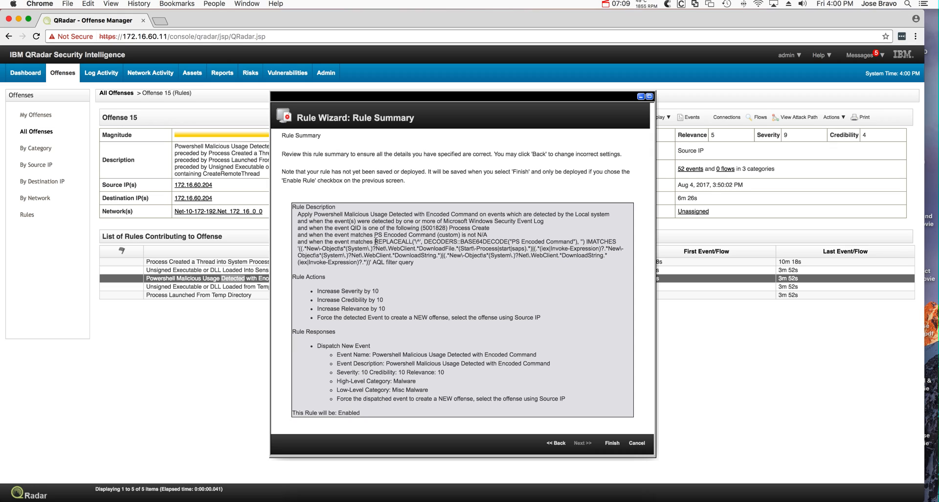
pyautogui.doubleClick(393, 241)
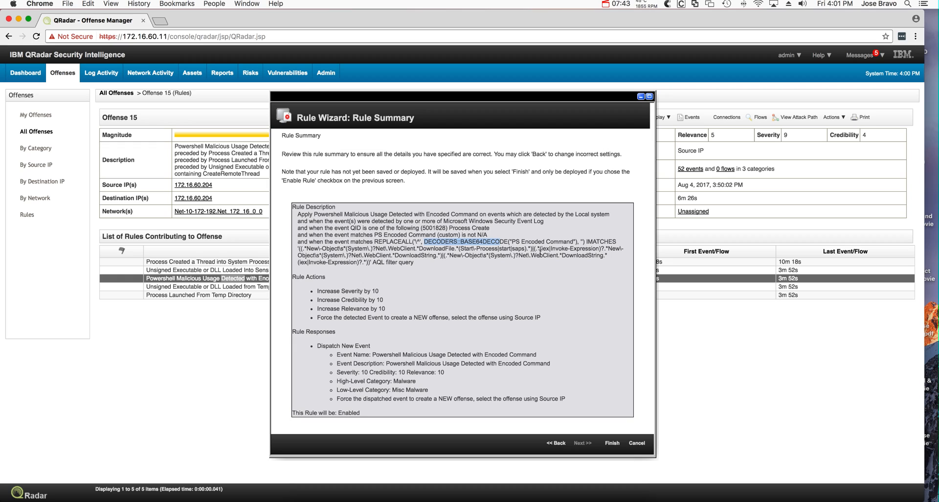
pyautogui.moveTo(567, 241)
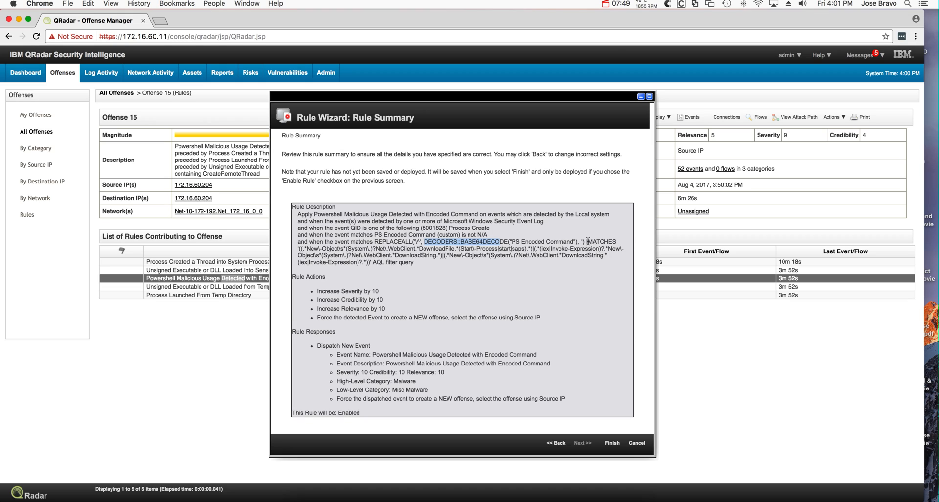
pyautogui.moveTo(424, 274)
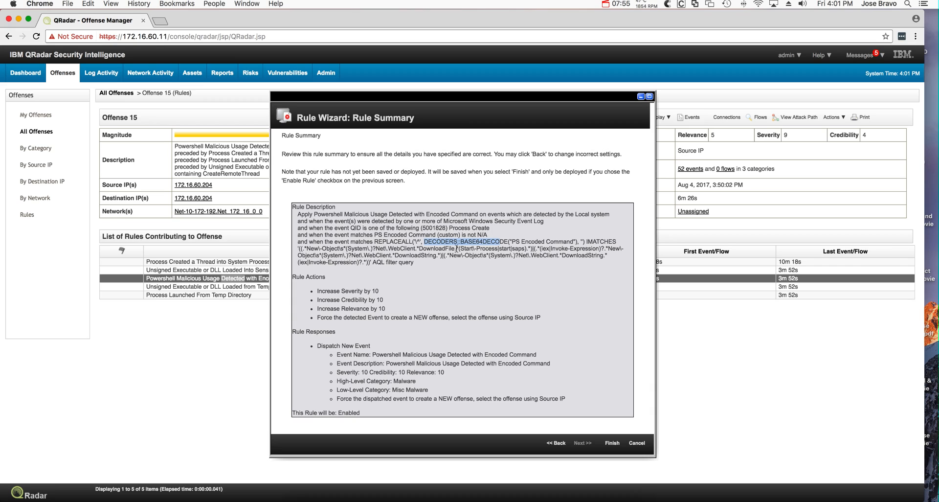
pyautogui.moveTo(516, 248)
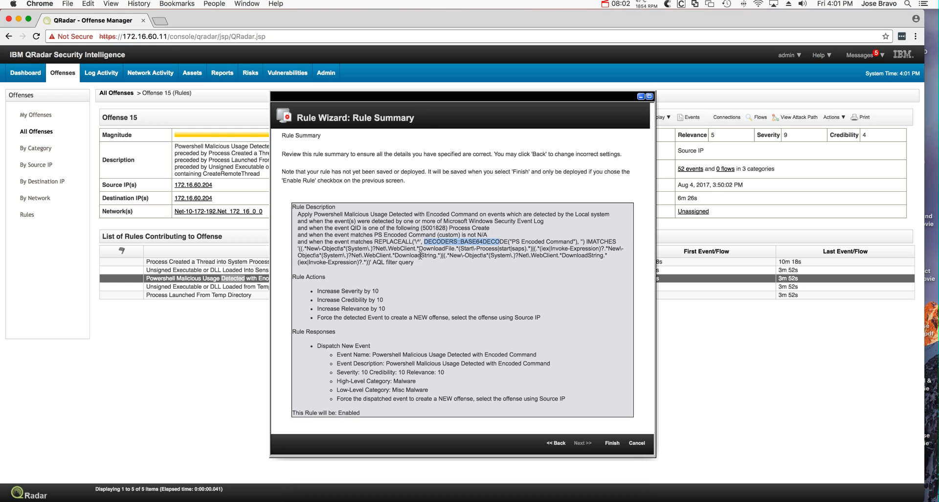
pyautogui.moveTo(541, 267)
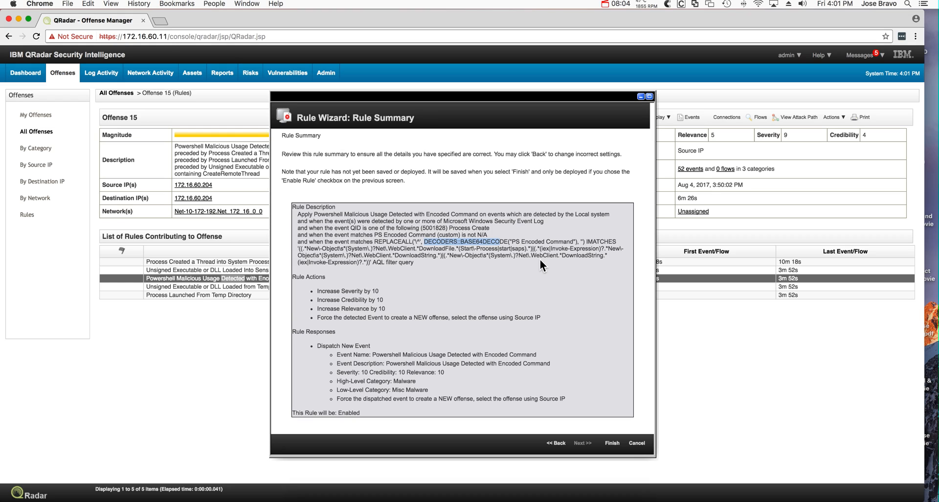